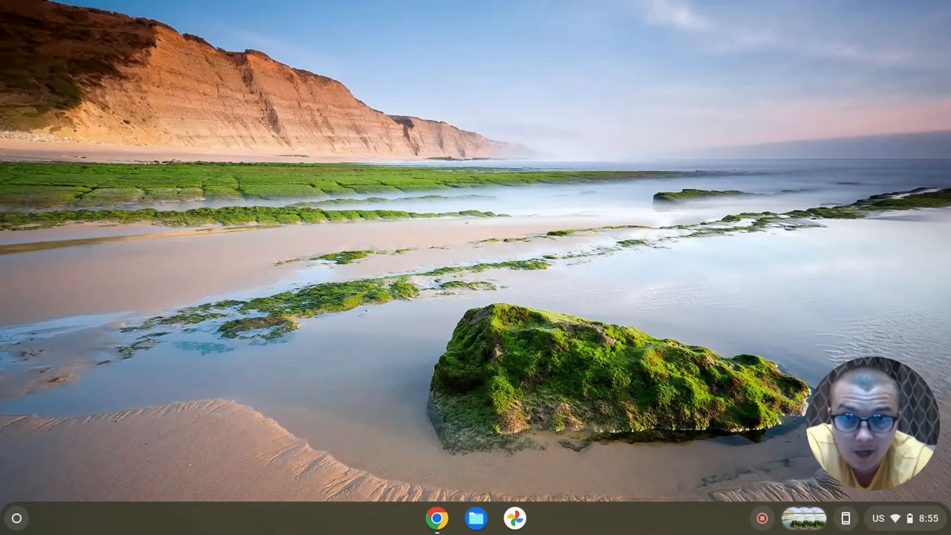
mouse_move(413, 479)
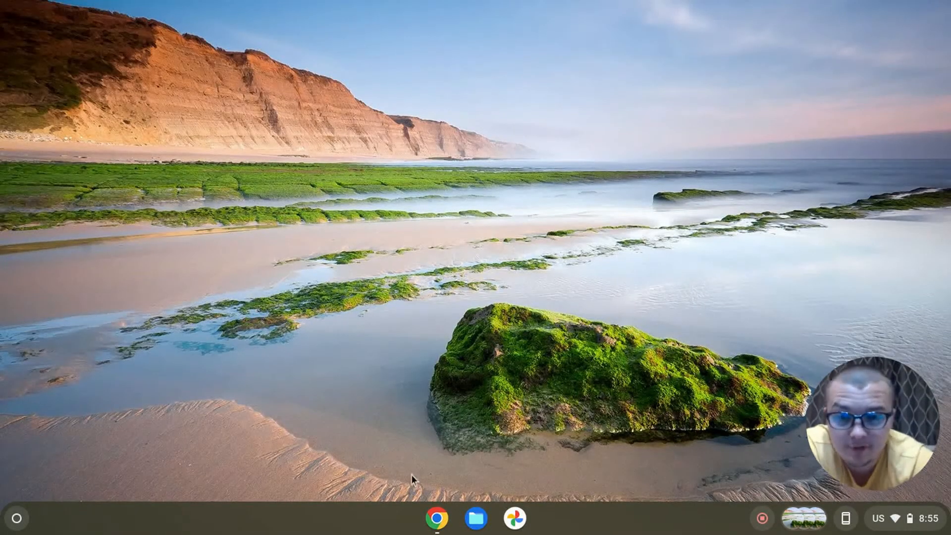
Step: Launch the Play Store from the launcher's full app list, then close it
left_click(16, 518)
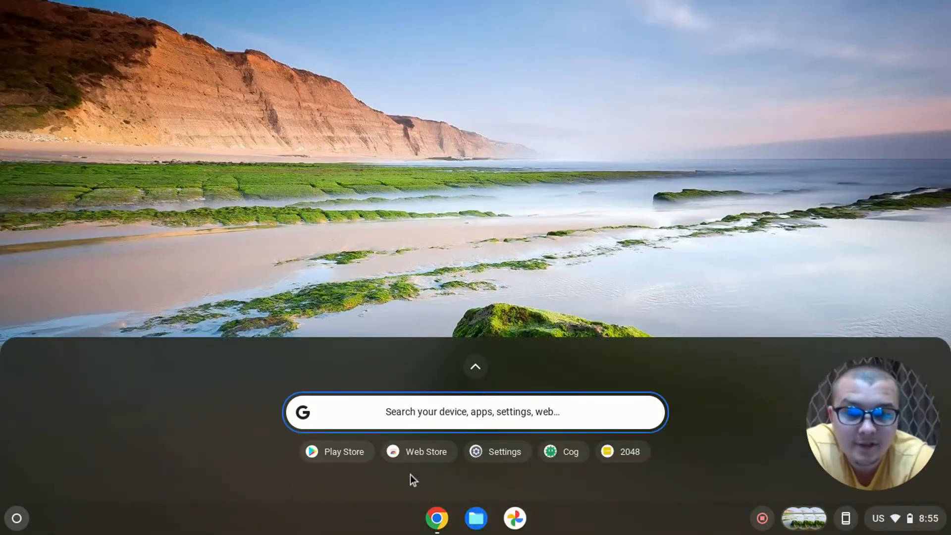
left_click(475, 366)
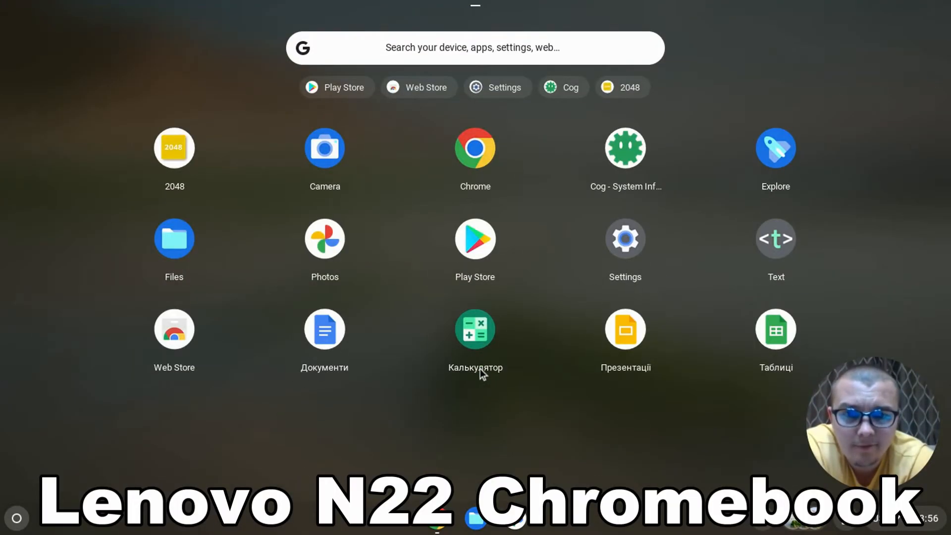
left_click(475, 238)
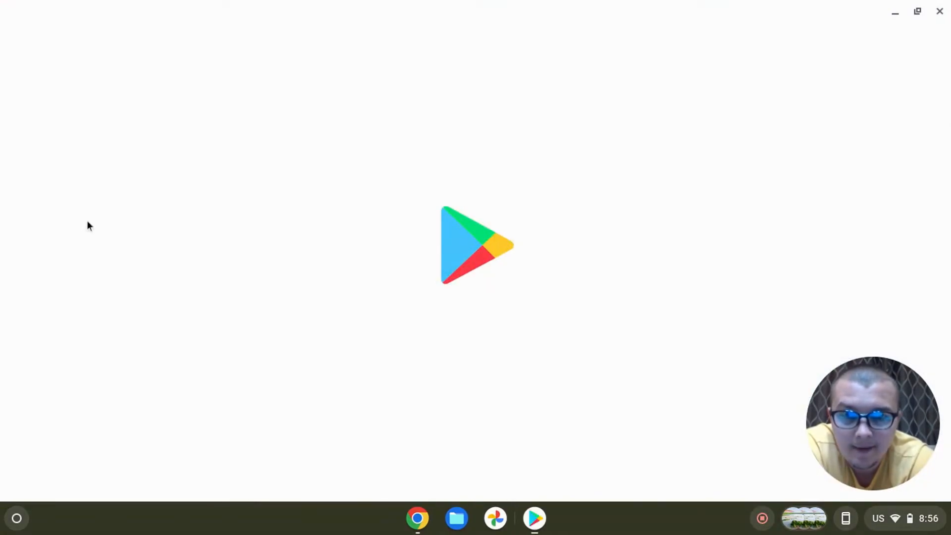
left_click(533, 519)
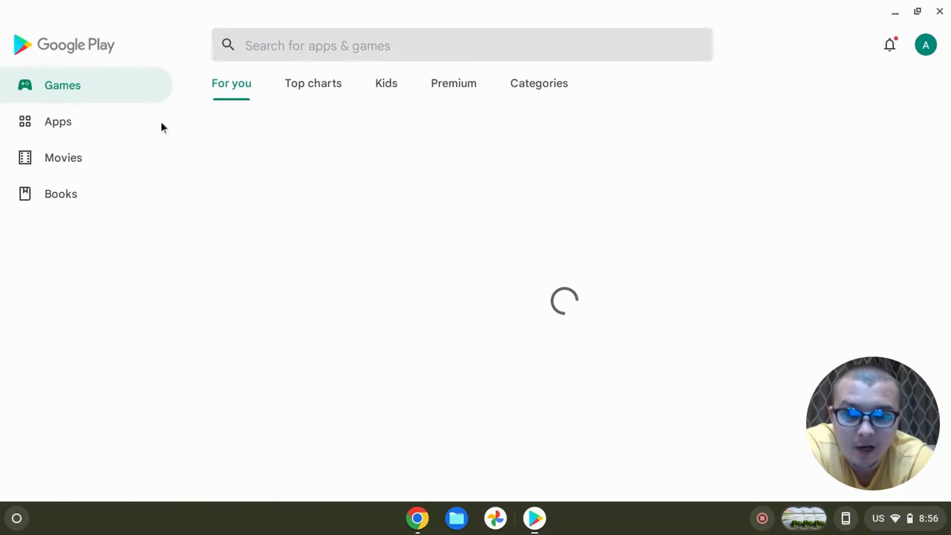
left_click(58, 122)
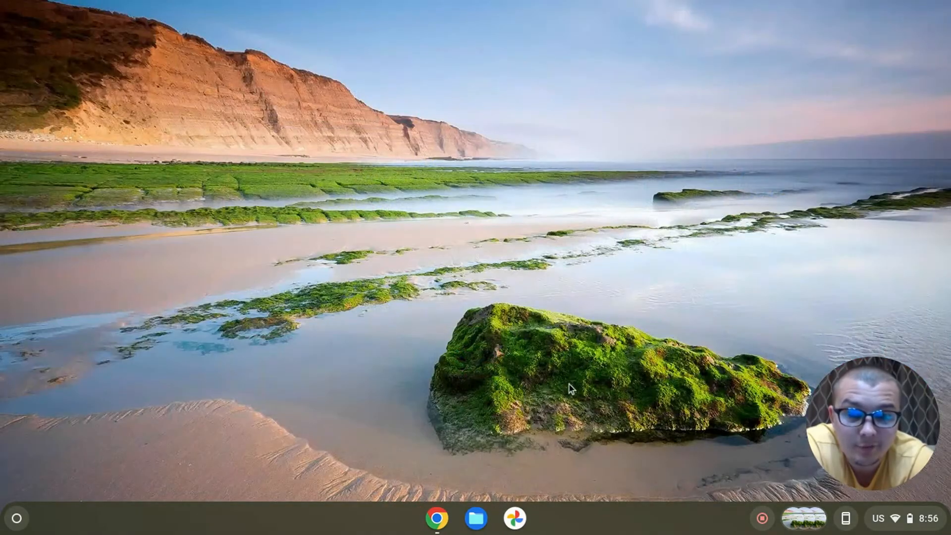
Step: Compare the Samsung Chromebook 3, Dell Chromebook 11 and Lenovo ThinkPad 11e spec results, ending on Dell
left_click(436, 518)
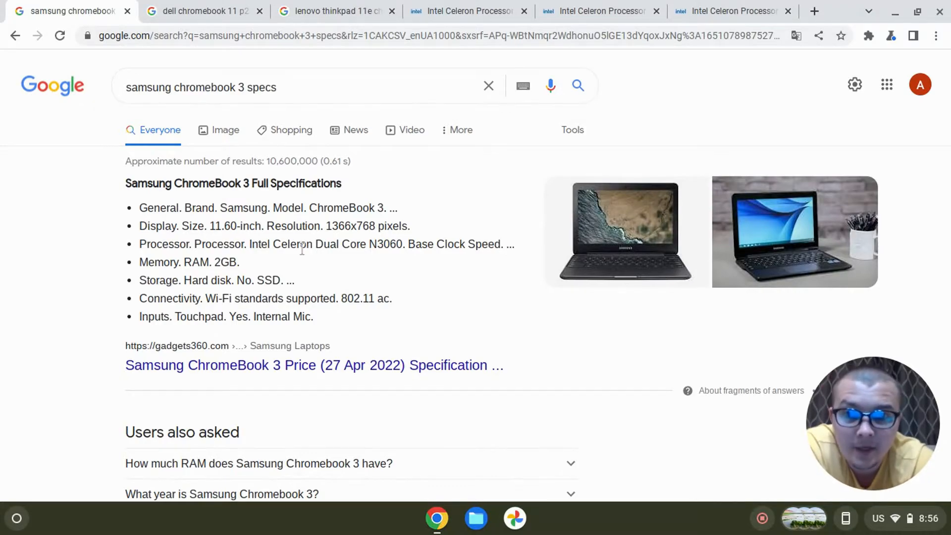
mouse_move(213, 274)
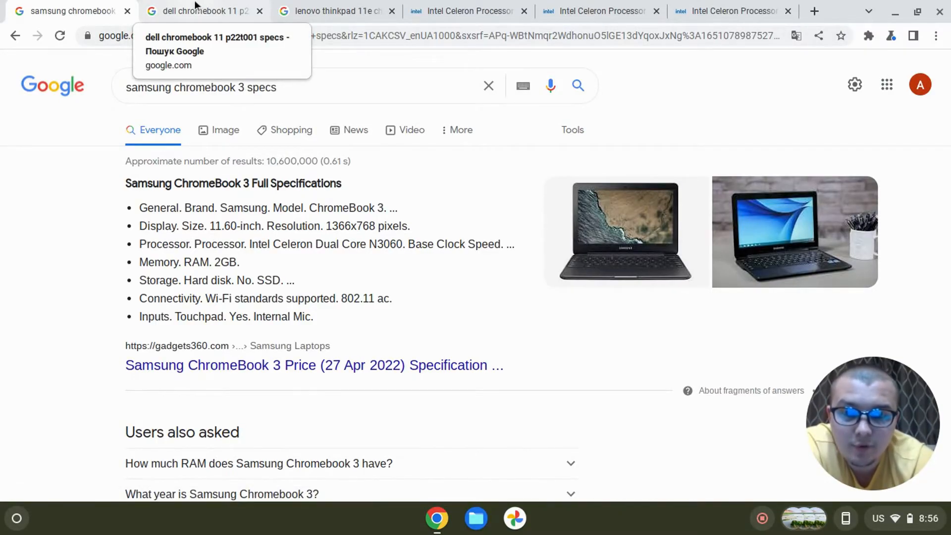
left_click(203, 11)
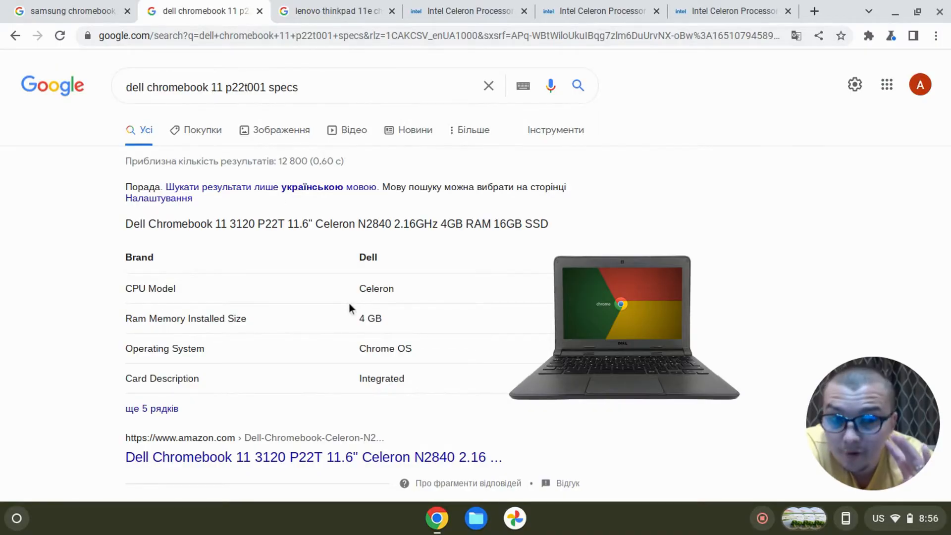
mouse_move(386, 223)
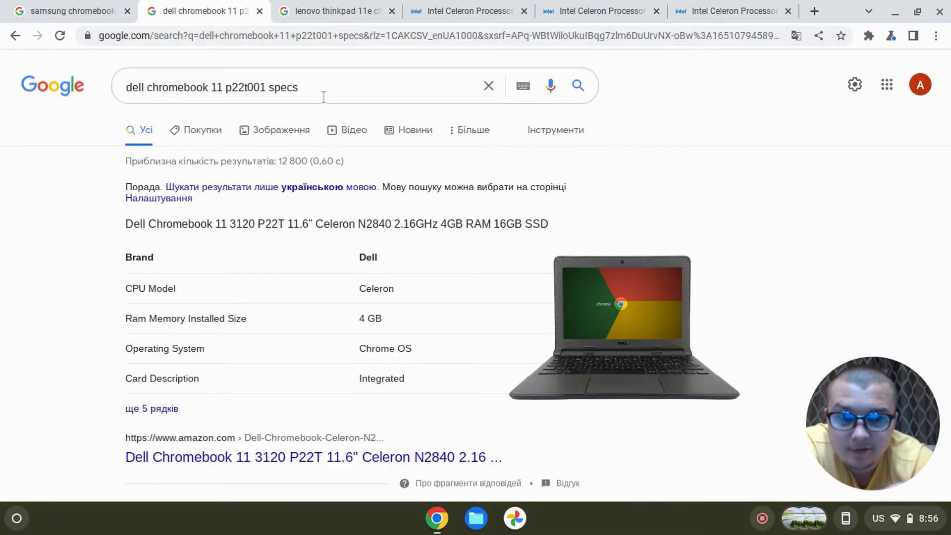
left_click(333, 10)
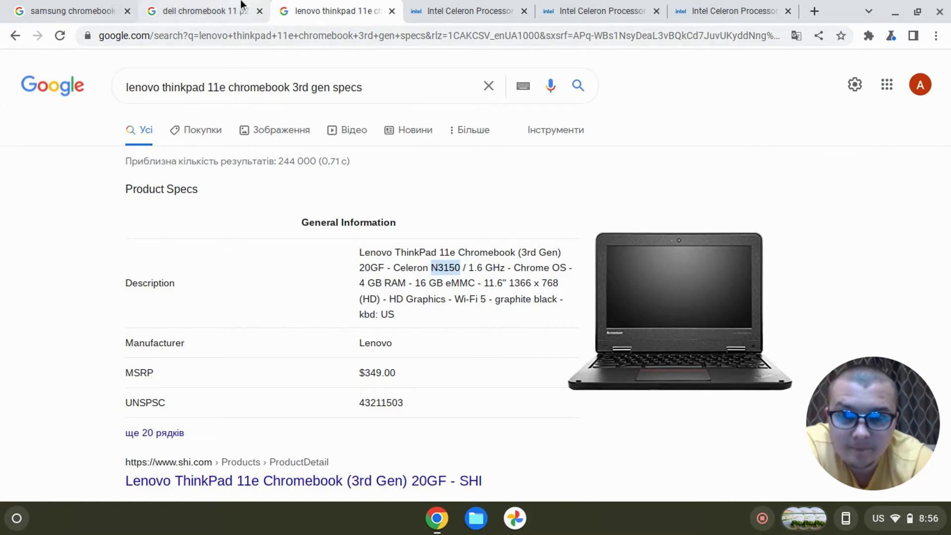
left_click(200, 11)
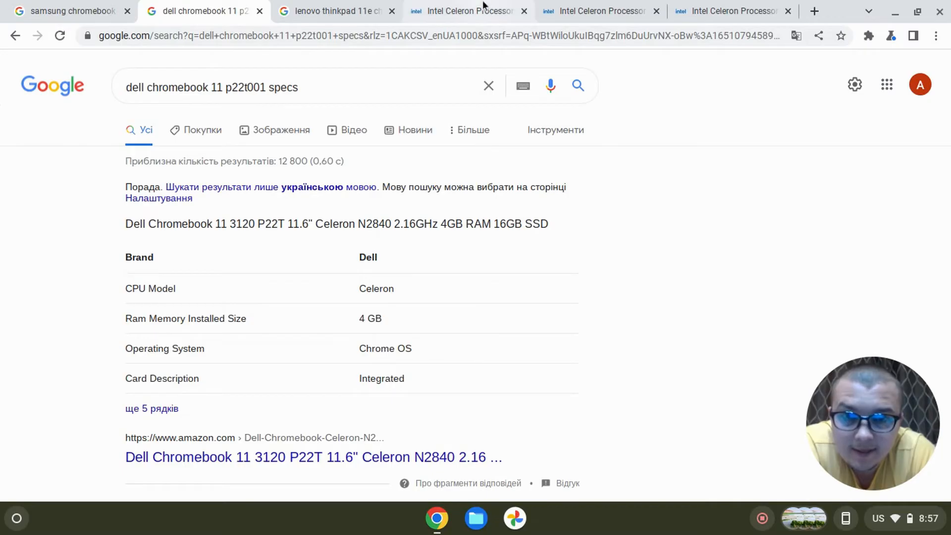
Step: View the Celeron N2840 ARK specs, recheck the Dell and Samsung results, then show the N3060 specs
left_click(467, 11)
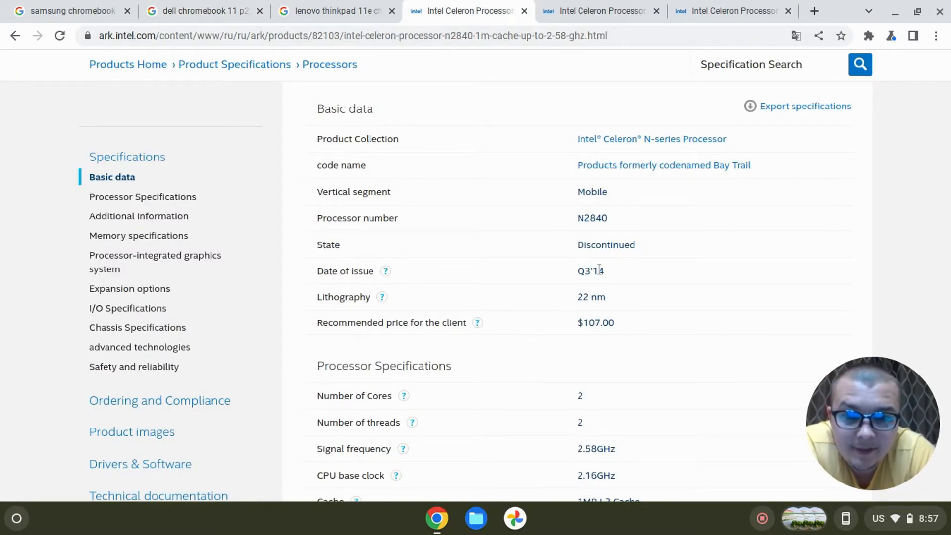
mouse_move(558, 300)
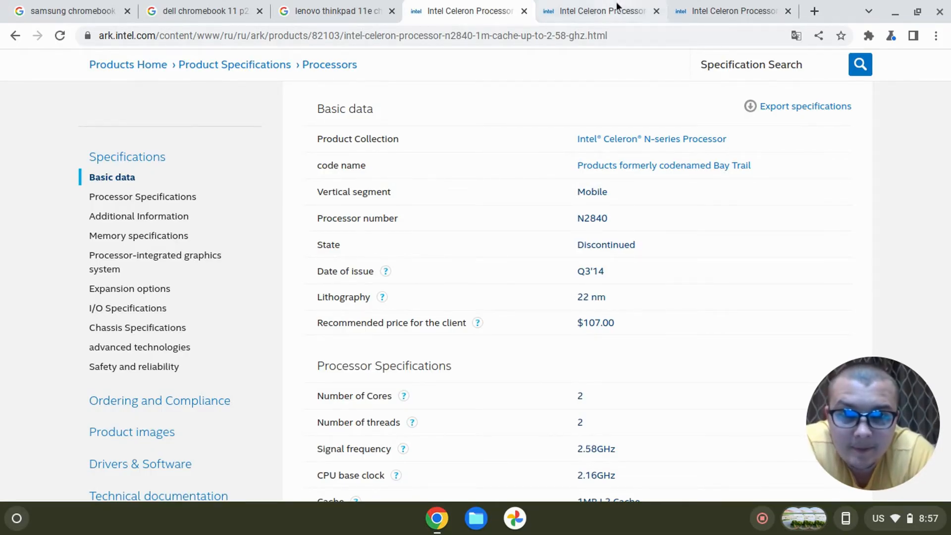
left_click(201, 11)
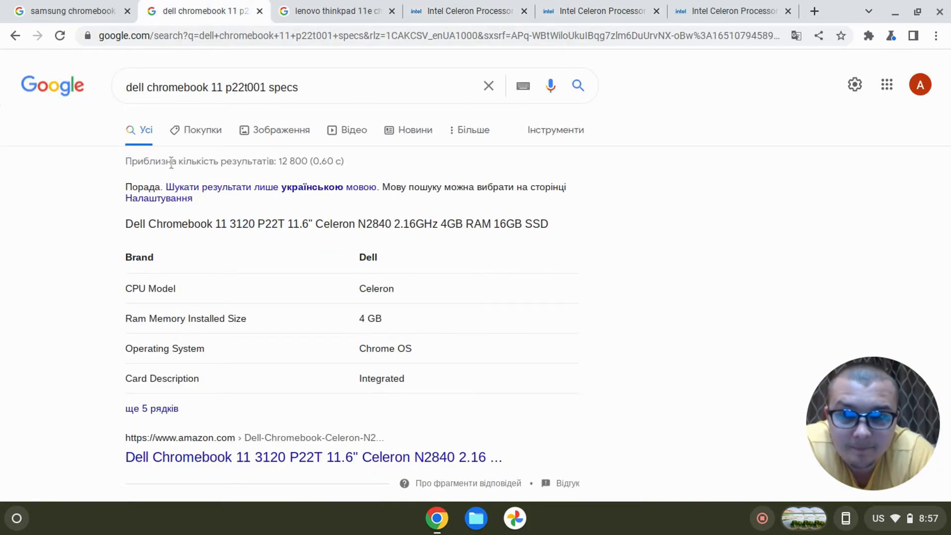
left_click(70, 10)
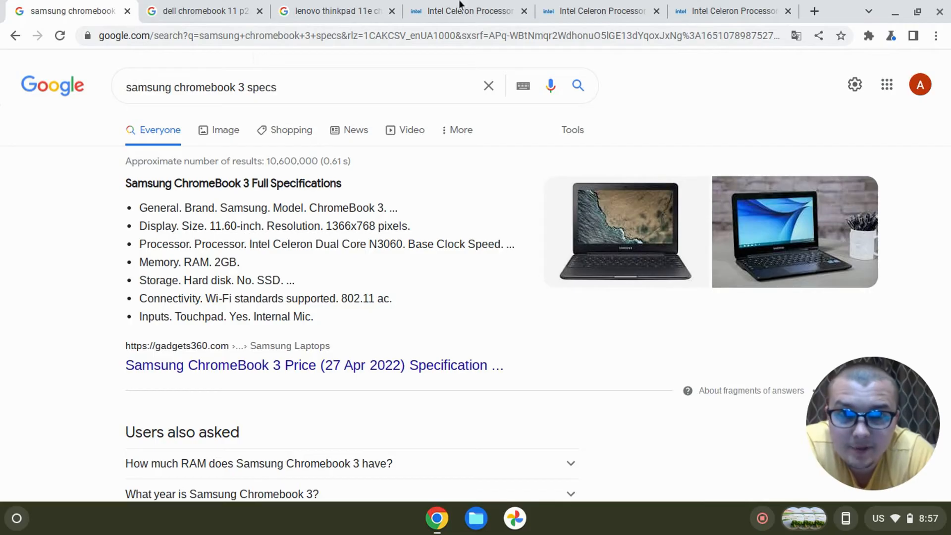
left_click(597, 11)
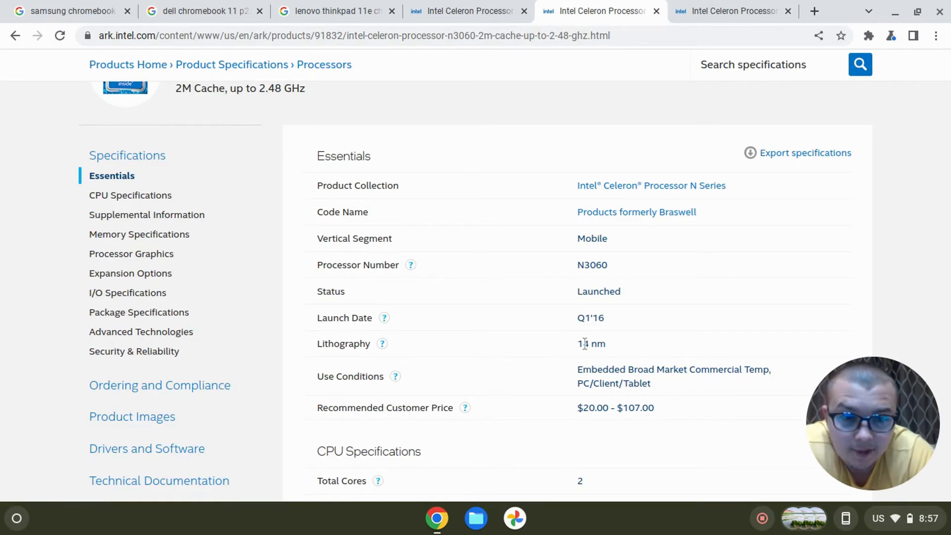
mouse_move(657, 33)
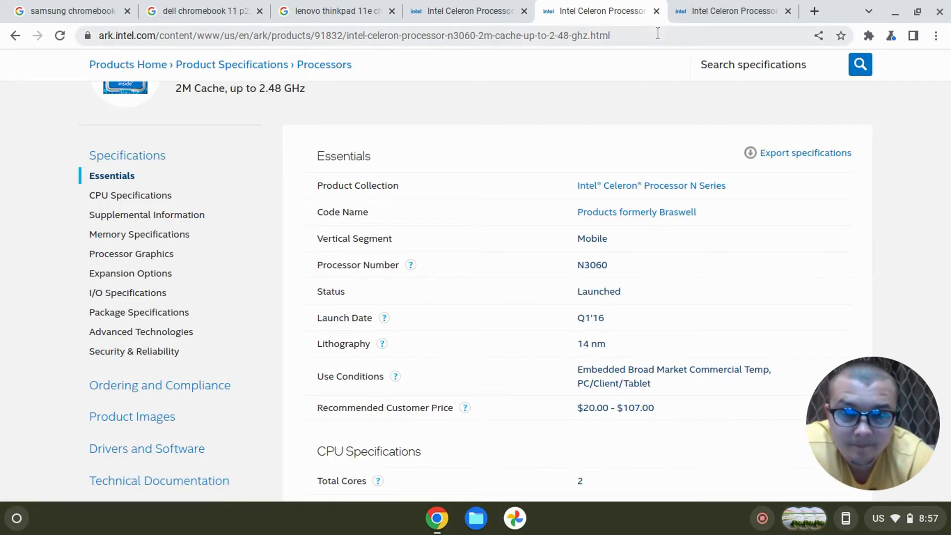
Step: Check the Lenovo ThinkPad 11e and Dell results, then view the Celeron N3150 ARK specs
left_click(333, 11)
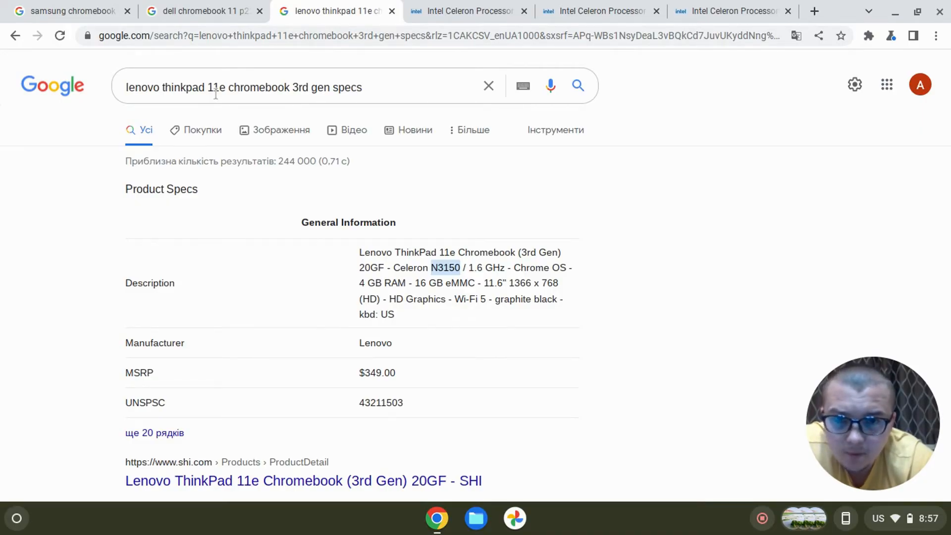
mouse_move(486, 155)
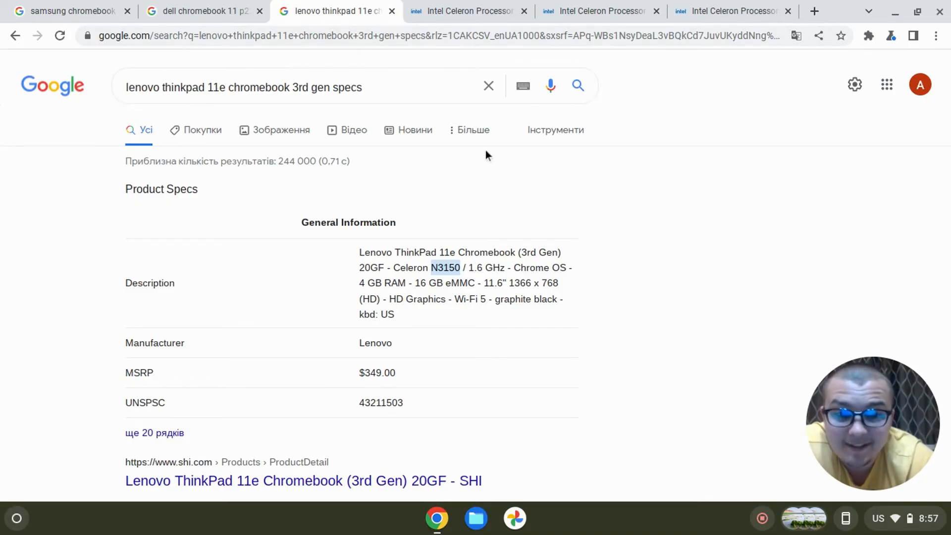
left_click(203, 11)
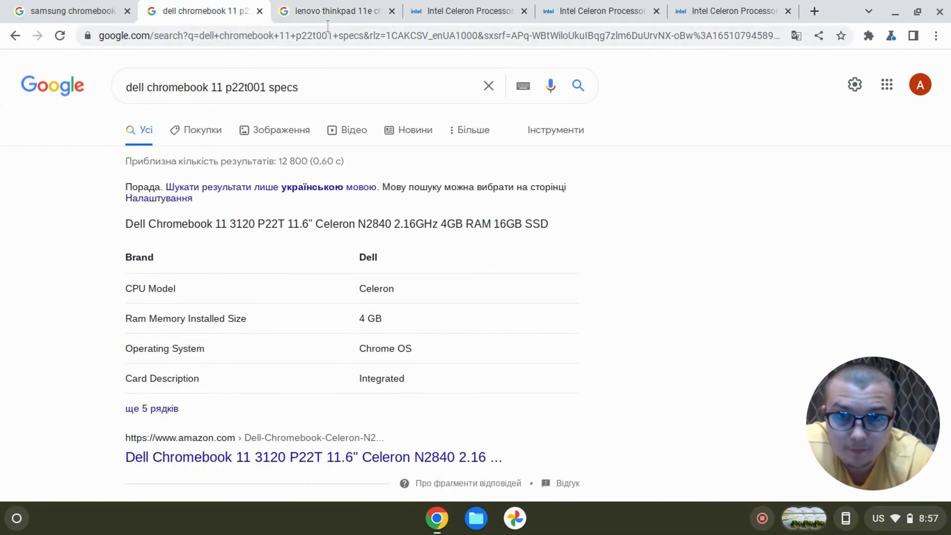
left_click(732, 11)
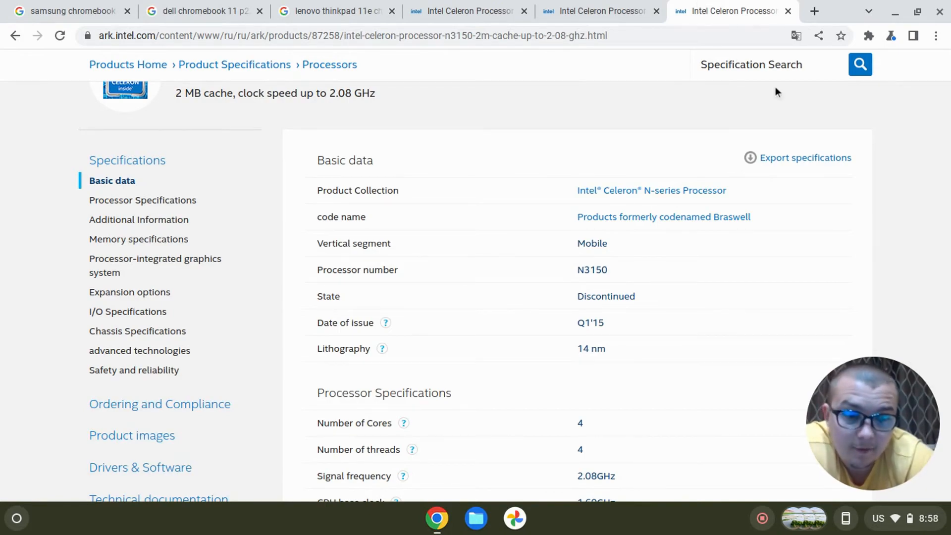
mouse_move(714, 286)
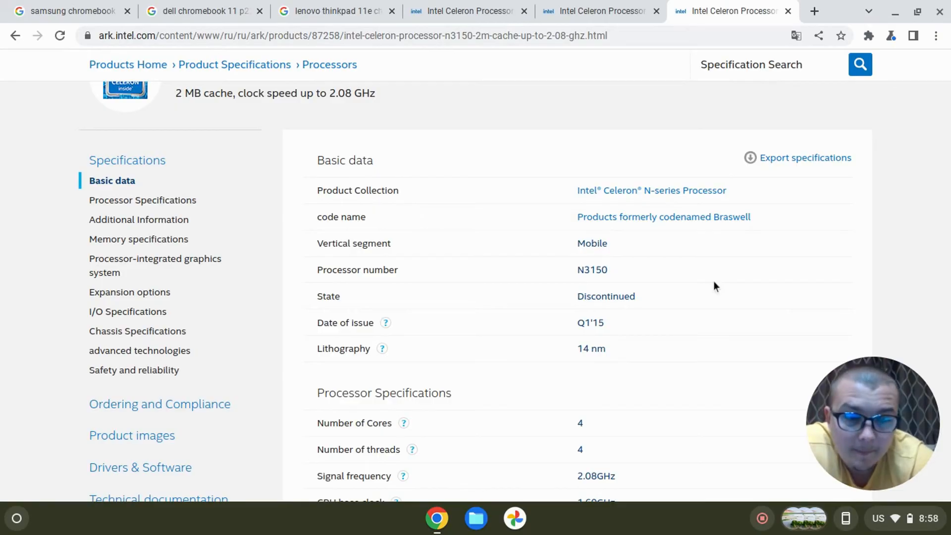
mouse_move(573, 348)
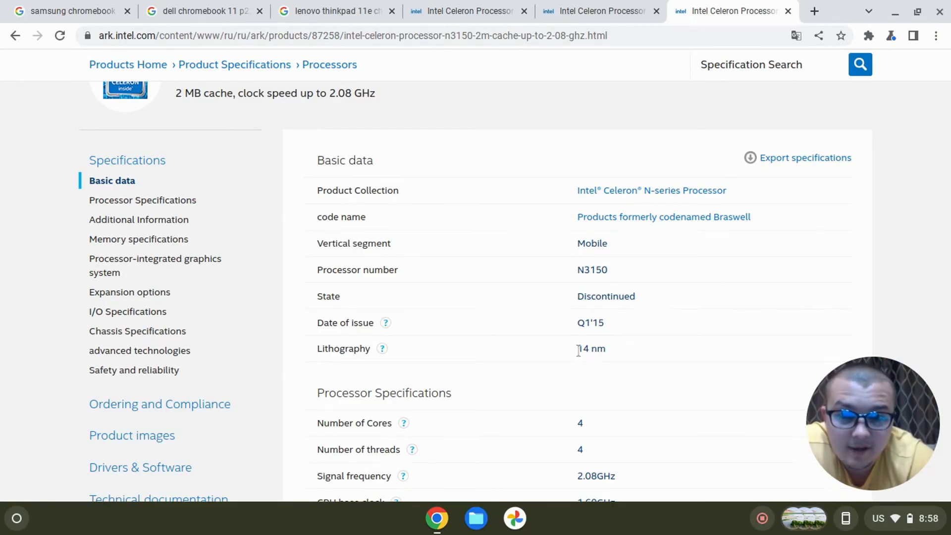
mouse_move(376, 368)
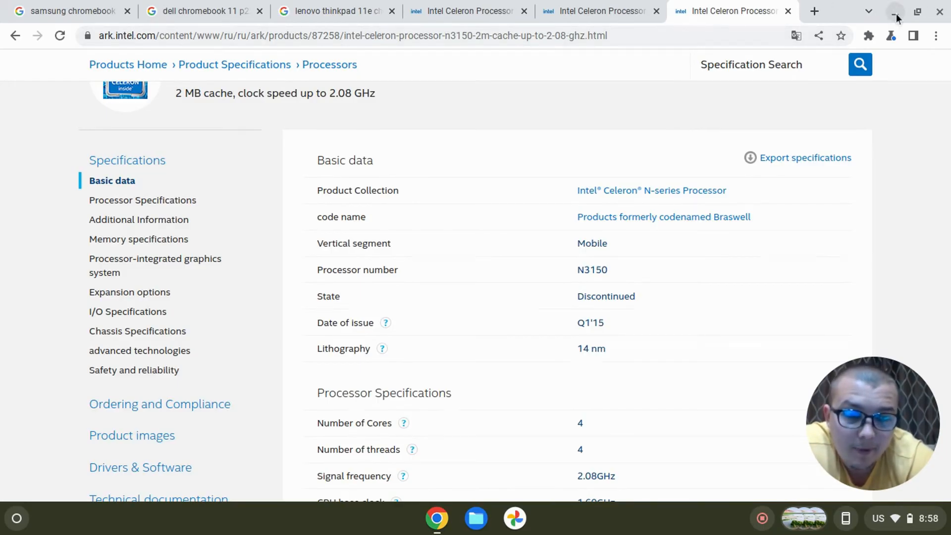
mouse_move(895, 12)
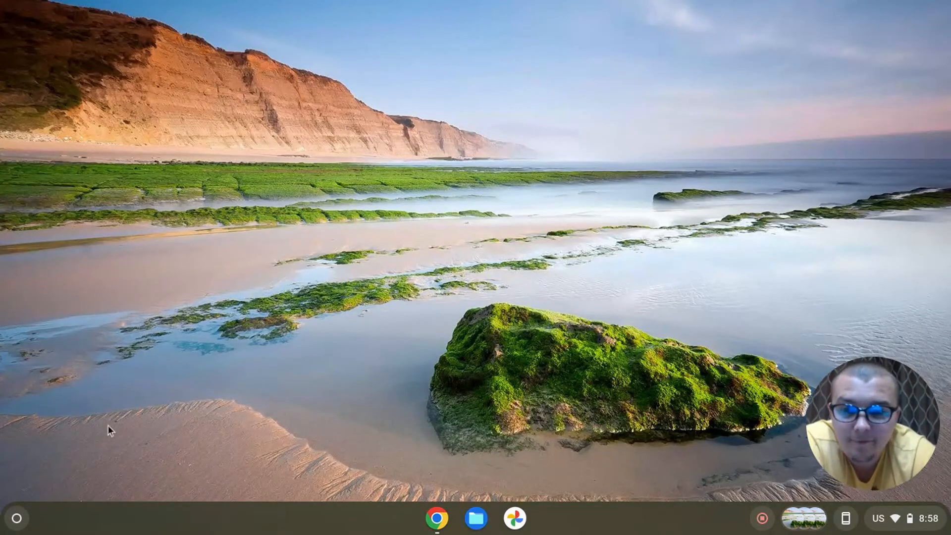
Step: Launch the Chrome Web Store from the launcher and show the Games category's Editor's Picks
left_click(17, 518)
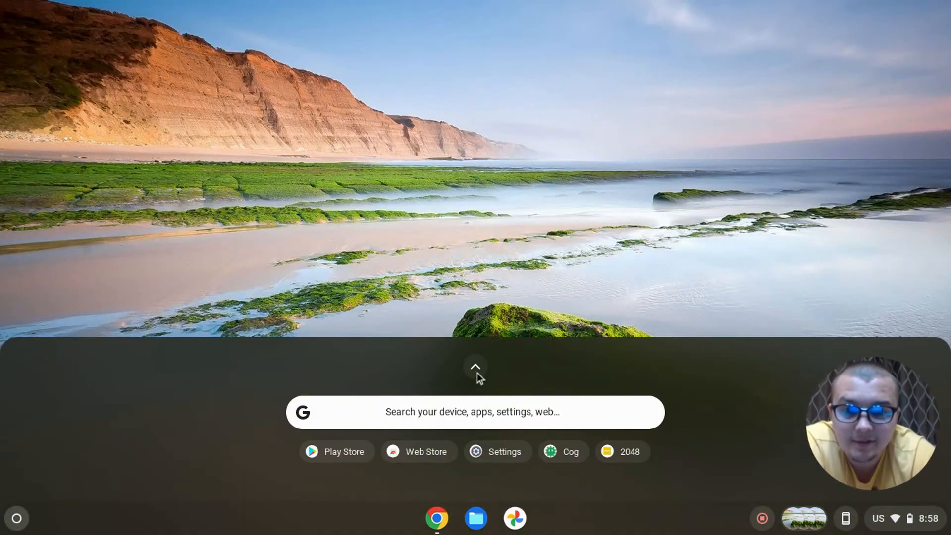
left_click(475, 367)
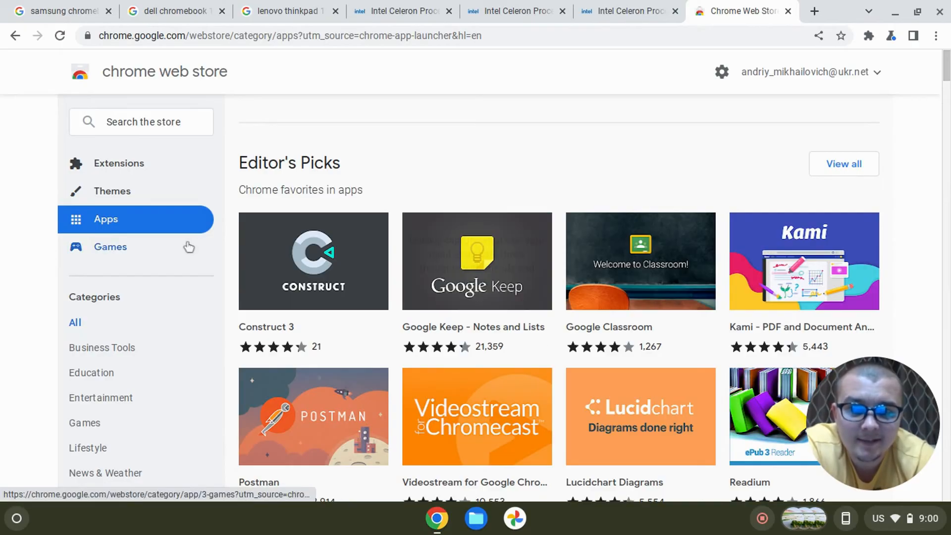
left_click(110, 246)
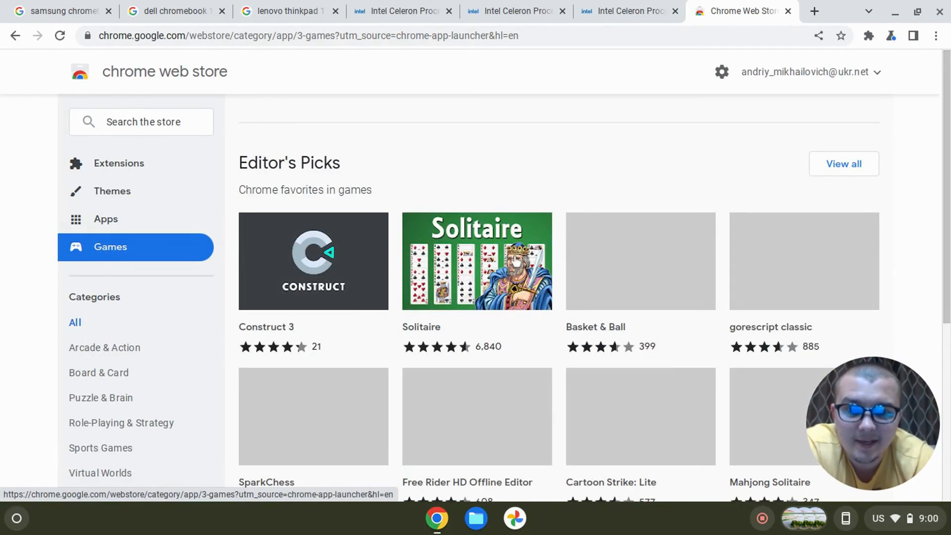